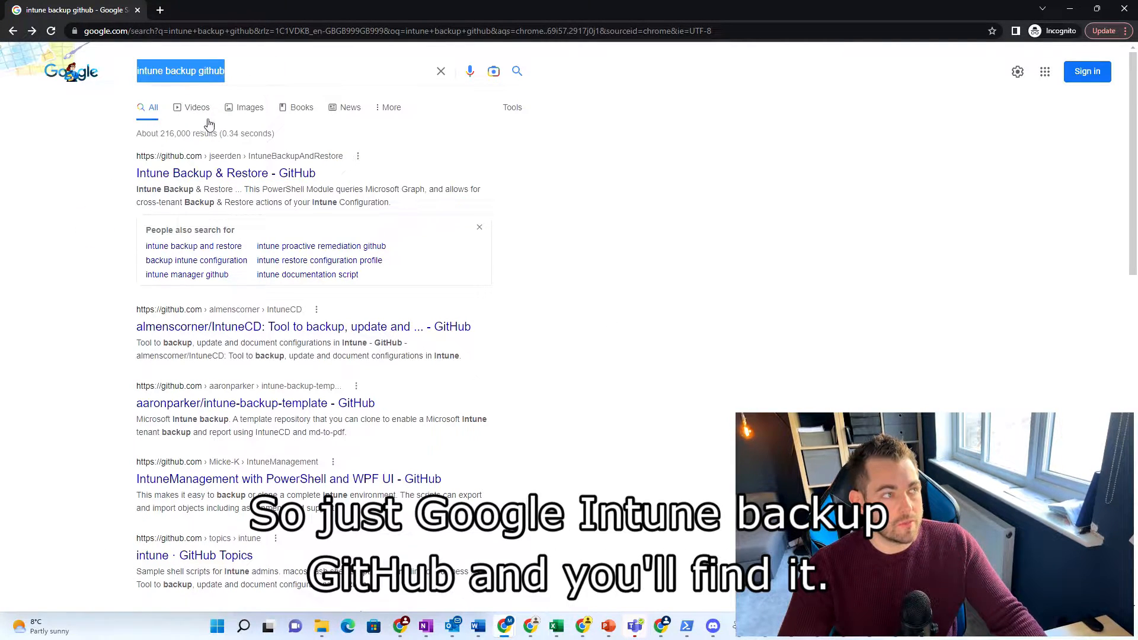
Step: Open the IntuneBackupAndRestore GitHub repository and read through its README install steps and features
left_click(223, 173)
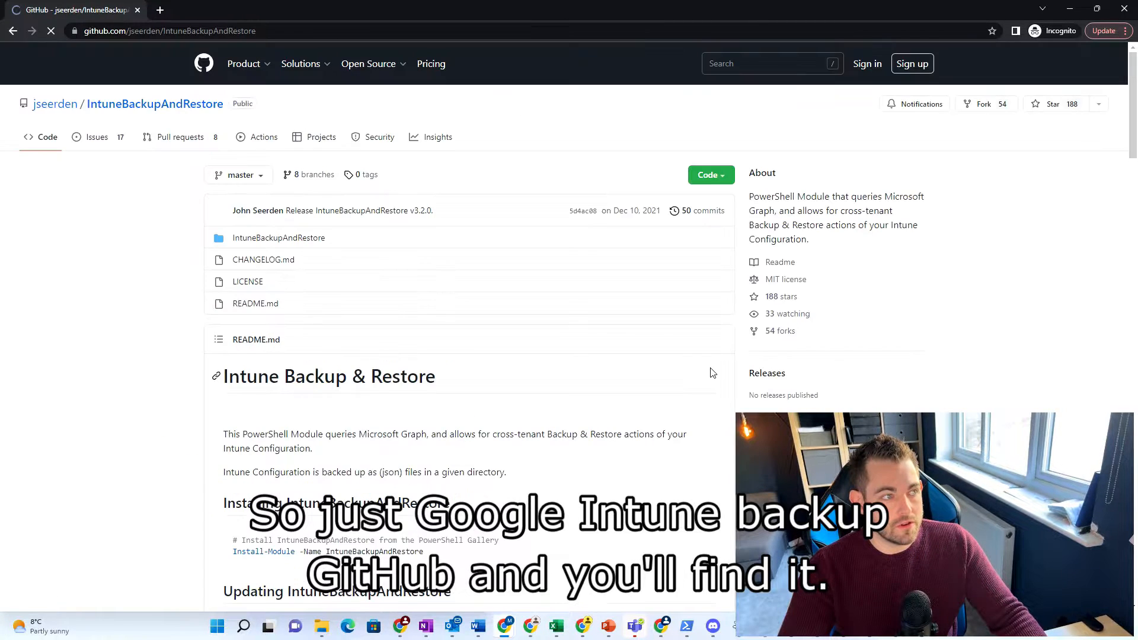
scroll("down", 3)
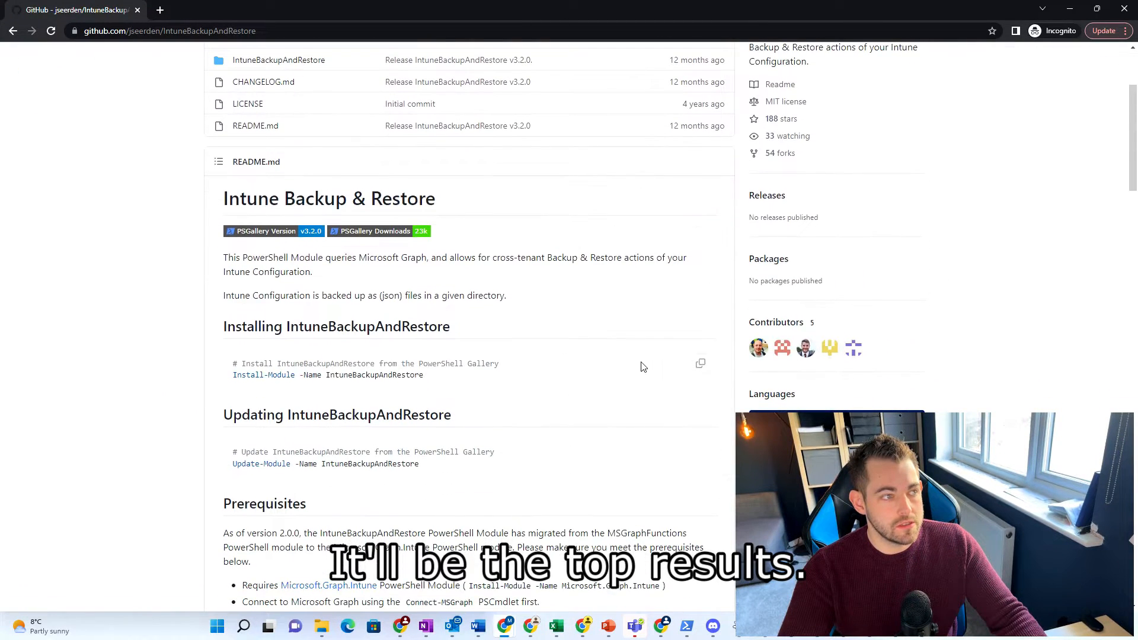
scroll("down", 3)
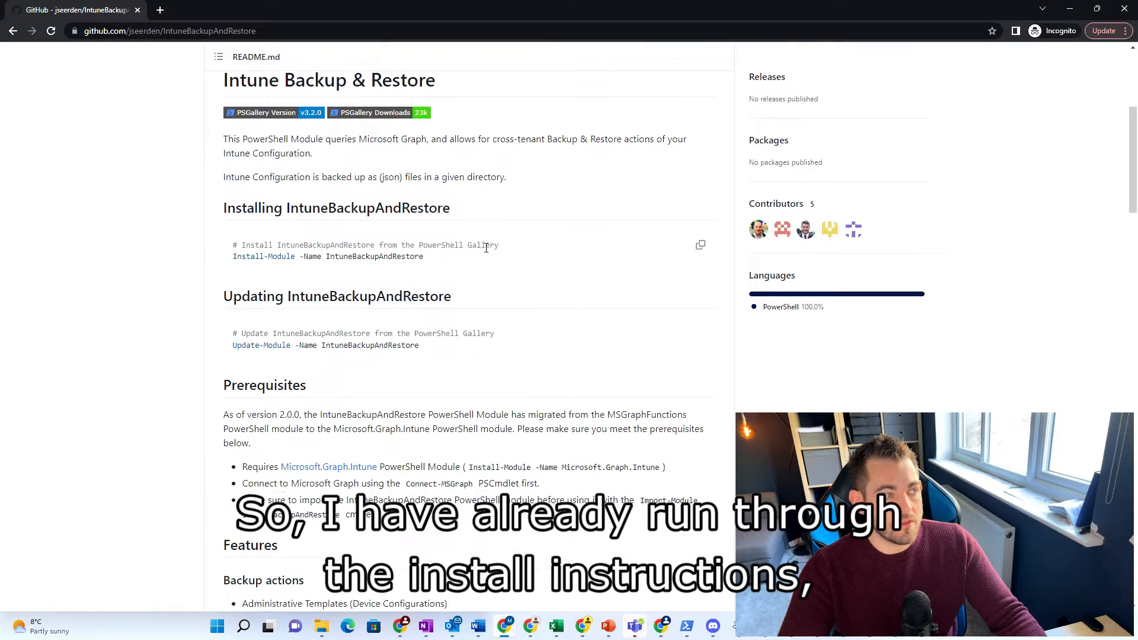
scroll("down", 3)
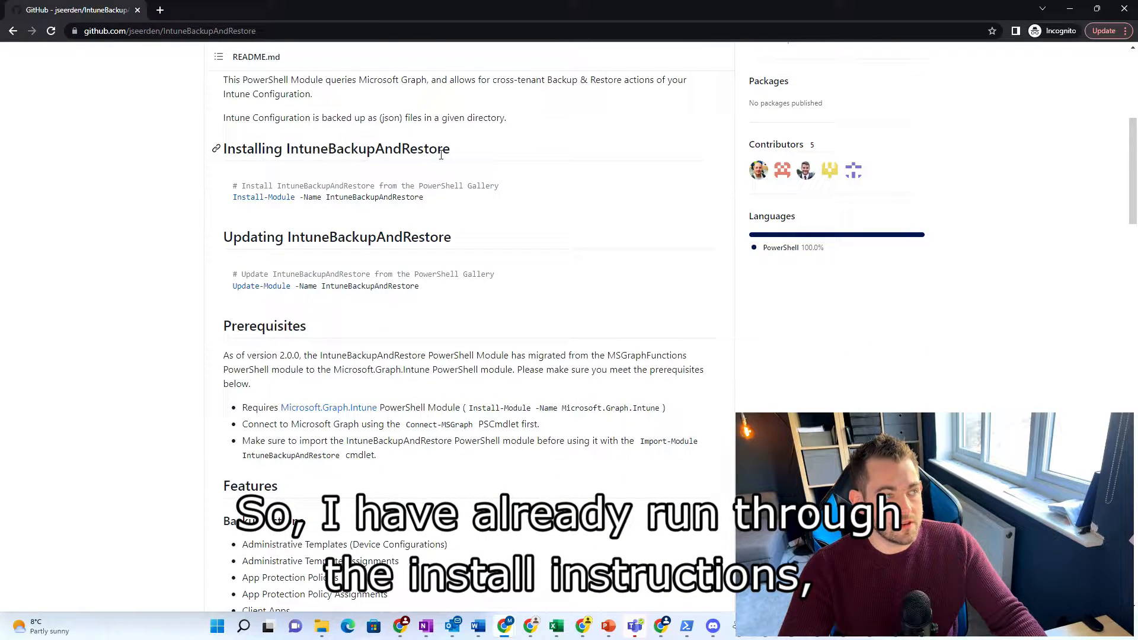
scroll("down", 3)
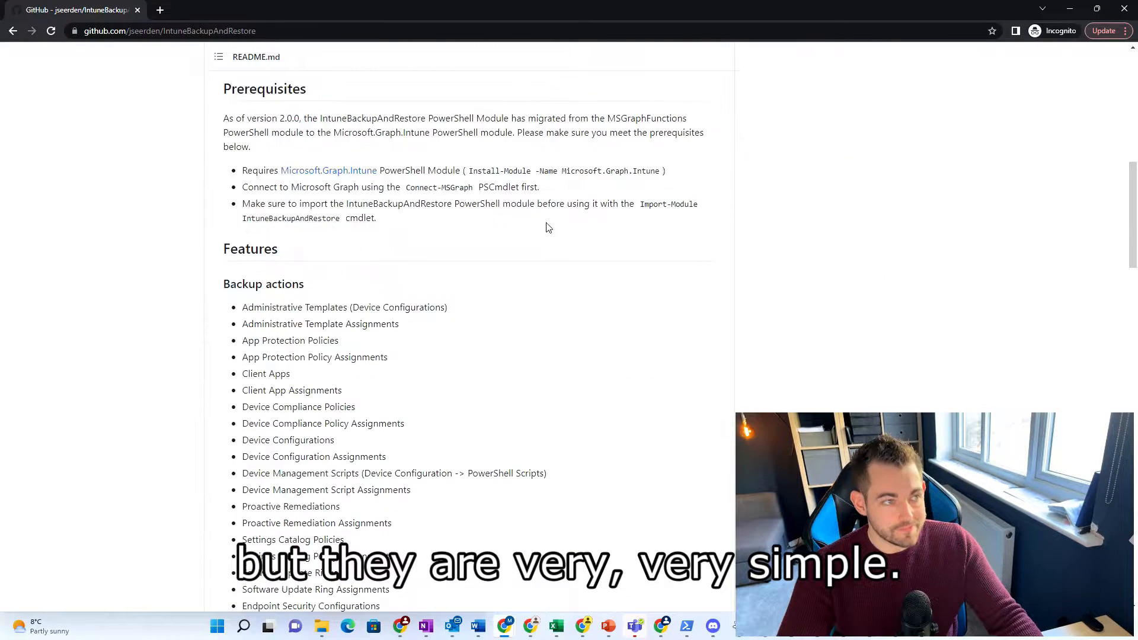
double_click(438, 187)
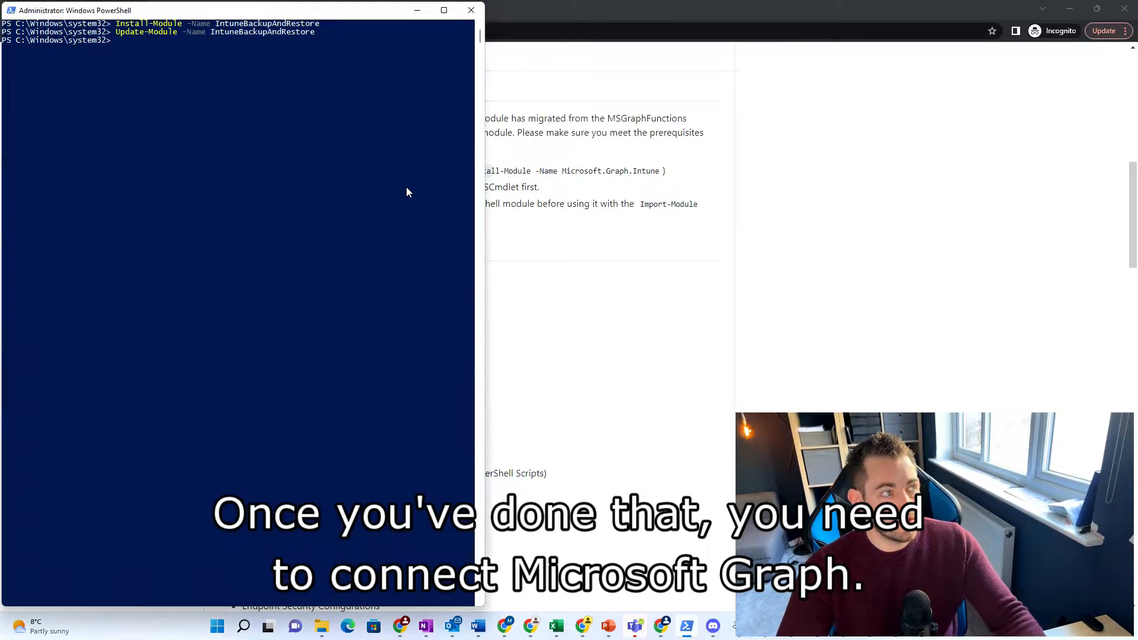
Step: Enter Connect-MSGraph in the admin PowerShell prompt to connect to Microsoft Graph
type("Connect-MSGraph")
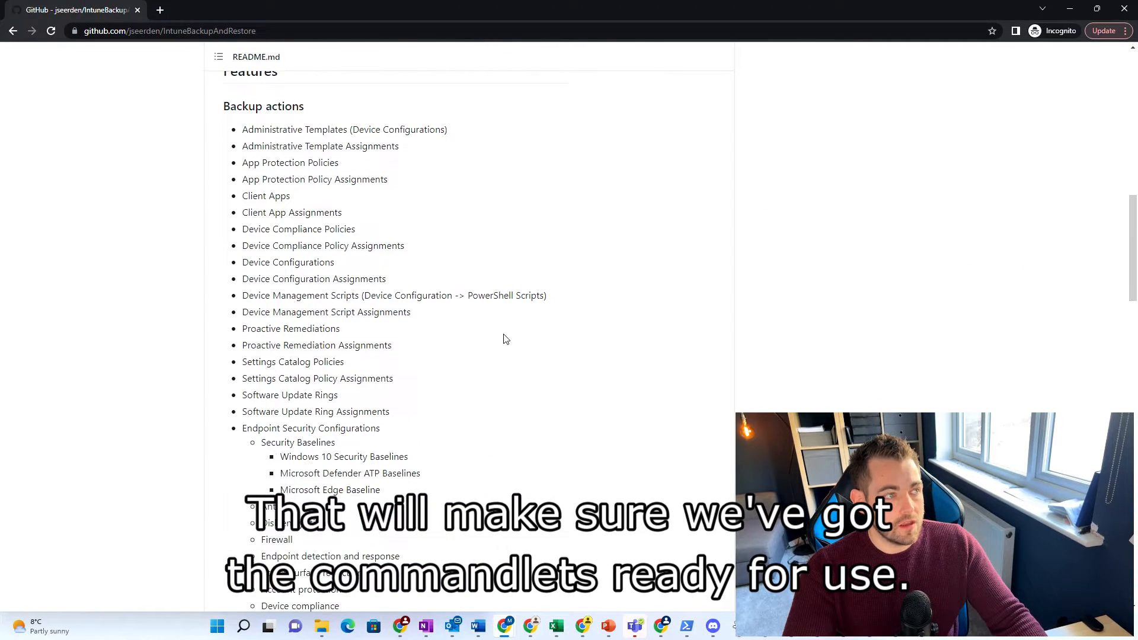
Step: Select and copy the C:\temp\IntuneBackup path from Example 01 in the README
scroll("down", 3)
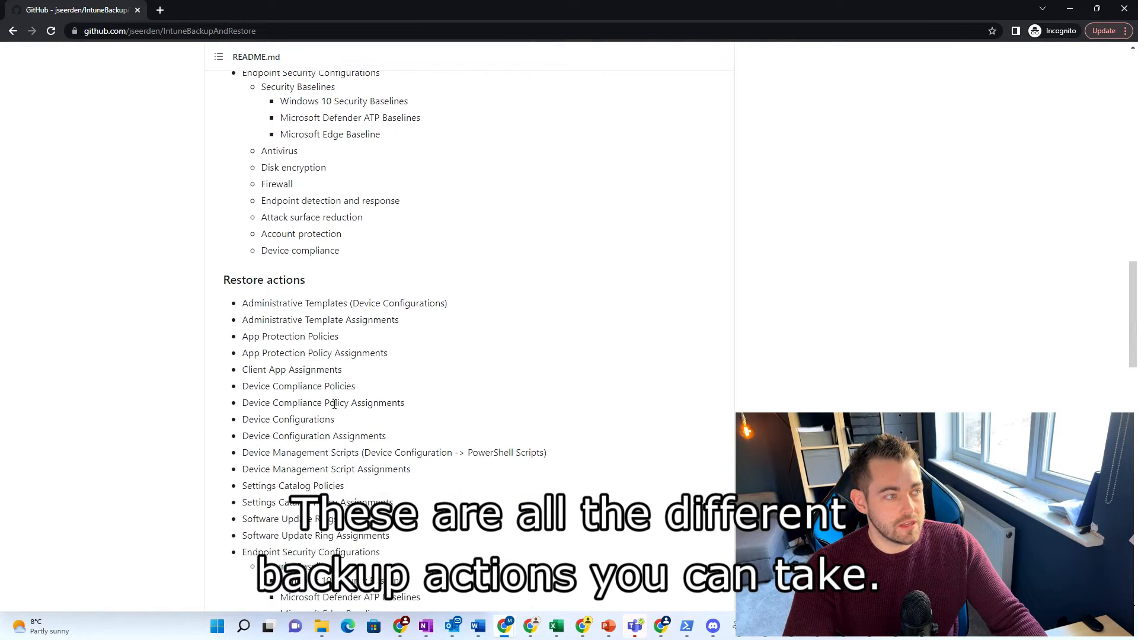
scroll("down", 3)
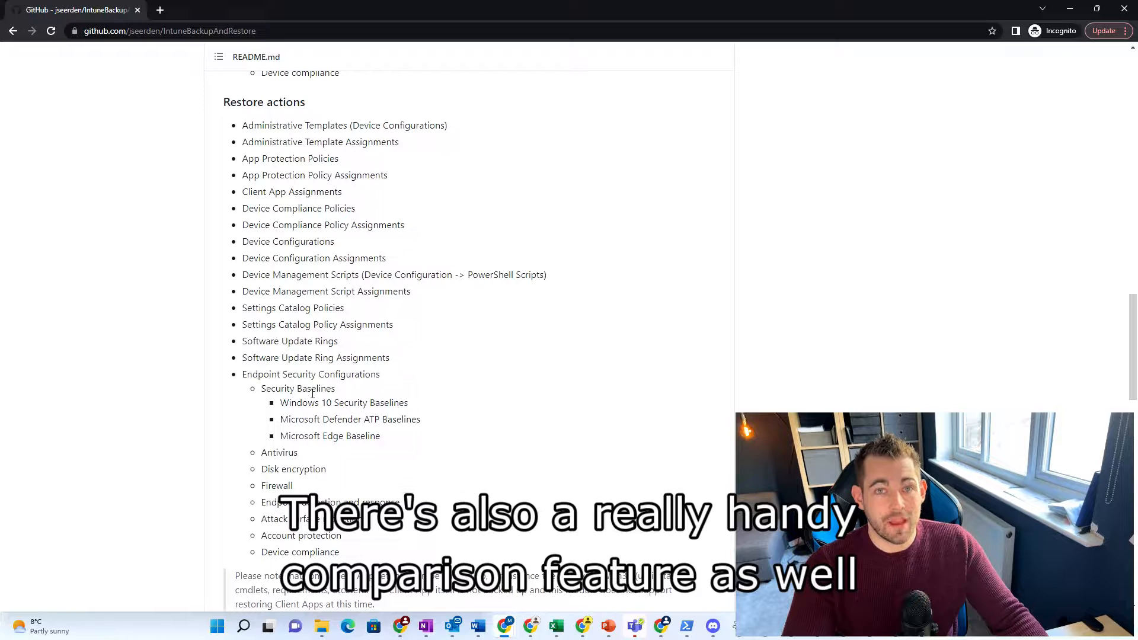
scroll("down", 3)
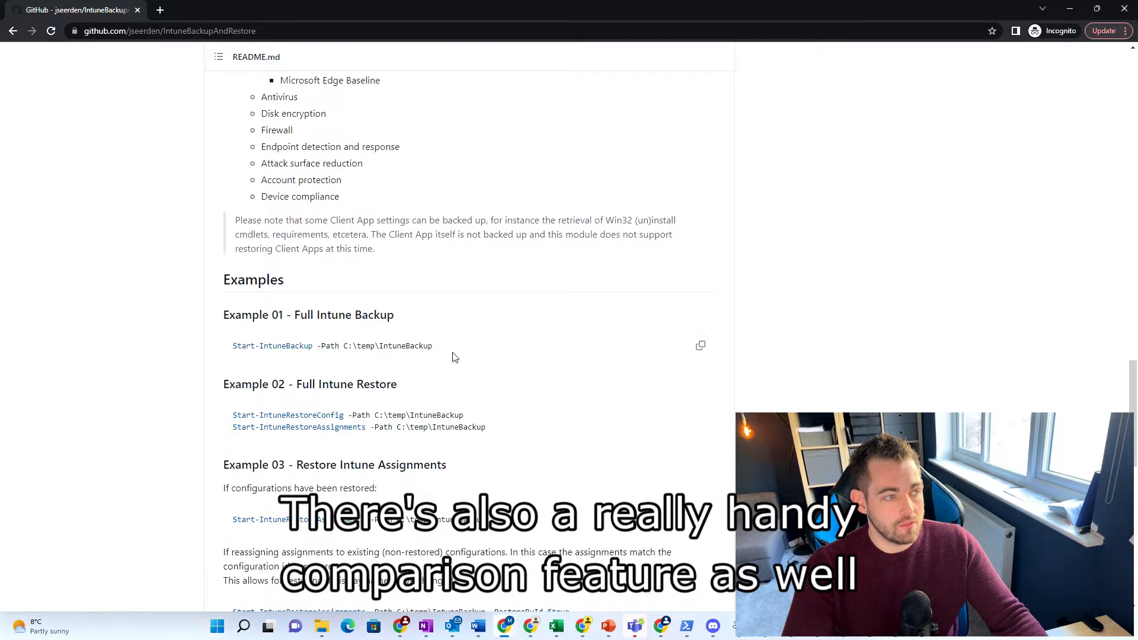
scroll("down", 3)
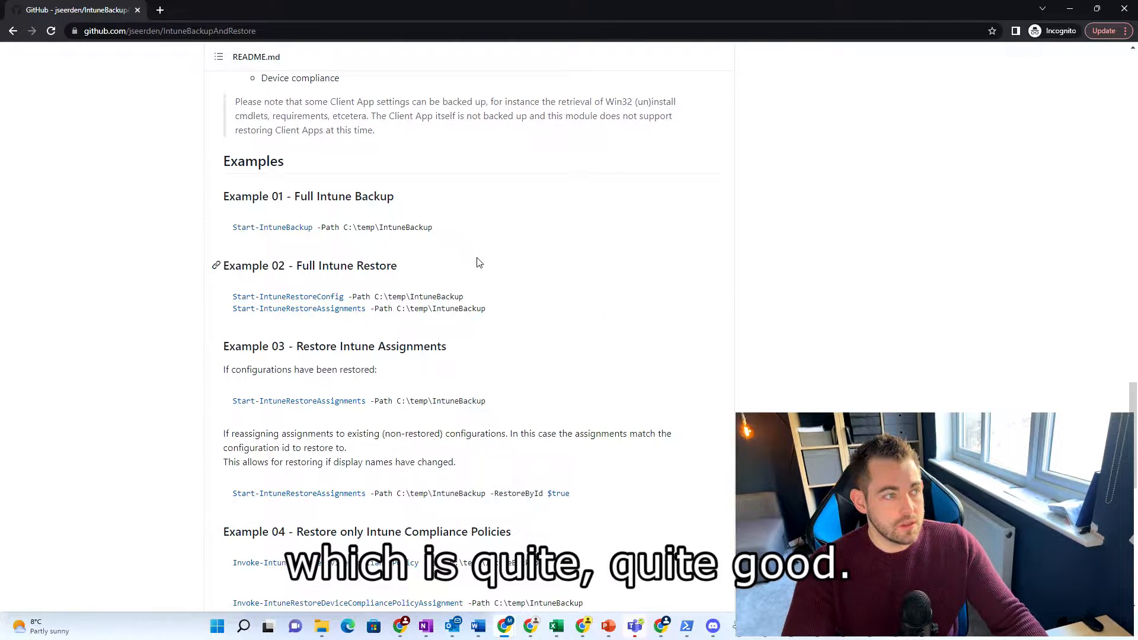
left_click_drag(347, 227, 434, 228)
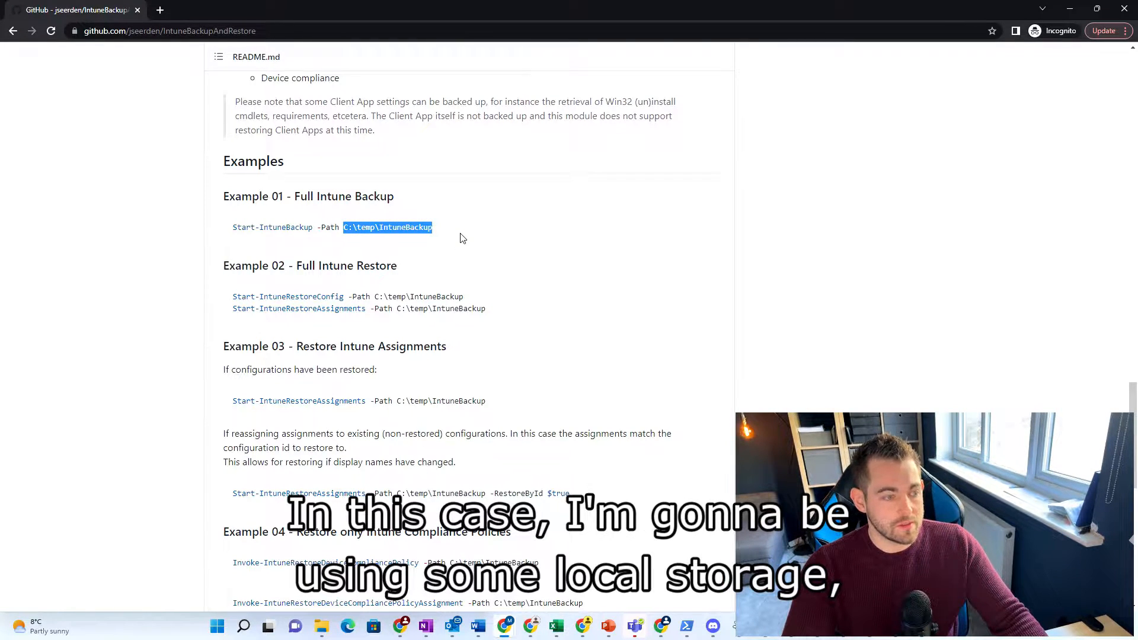
right_click(386, 226)
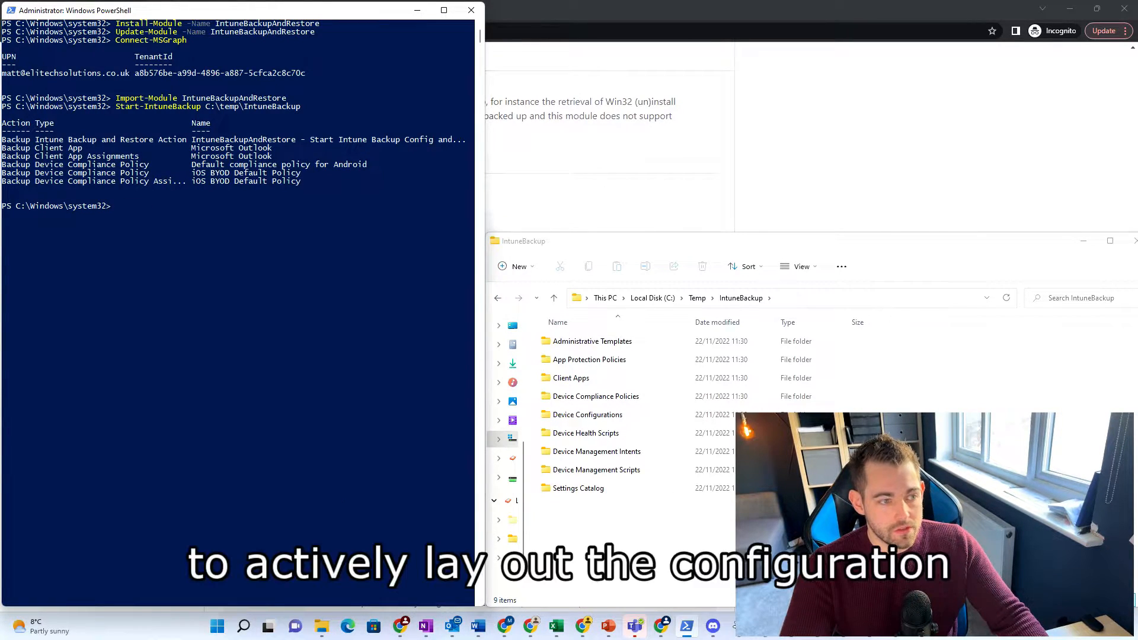
mouse_move(897, 409)
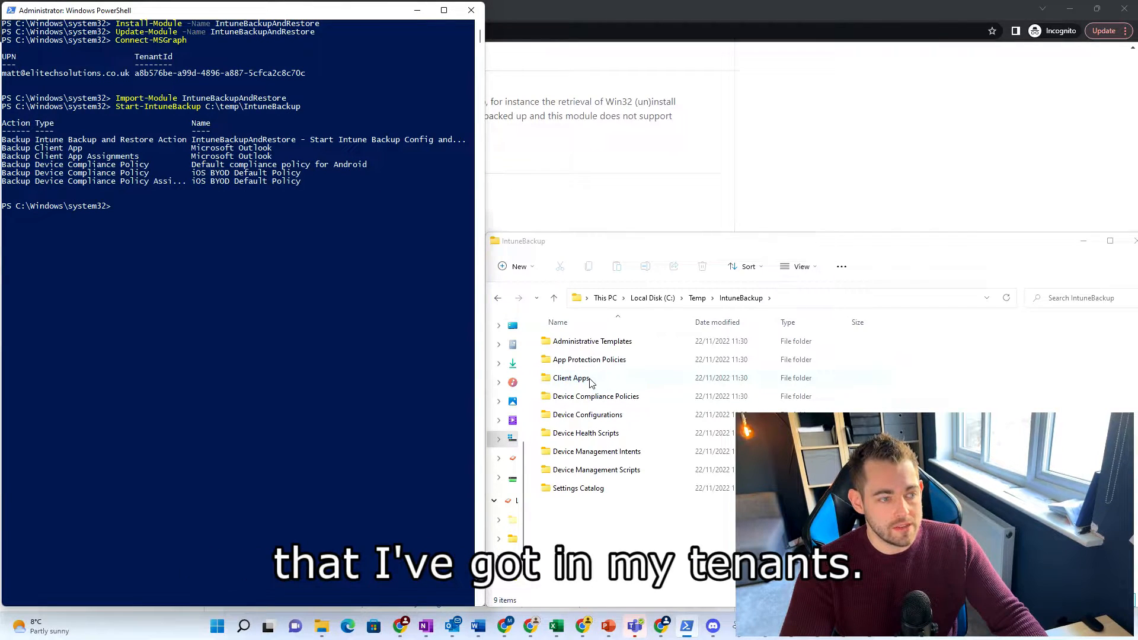
Step: Open iOS BYOD Default Policy.json from the Device Compliance Policies backup folder
double_click(595, 397)
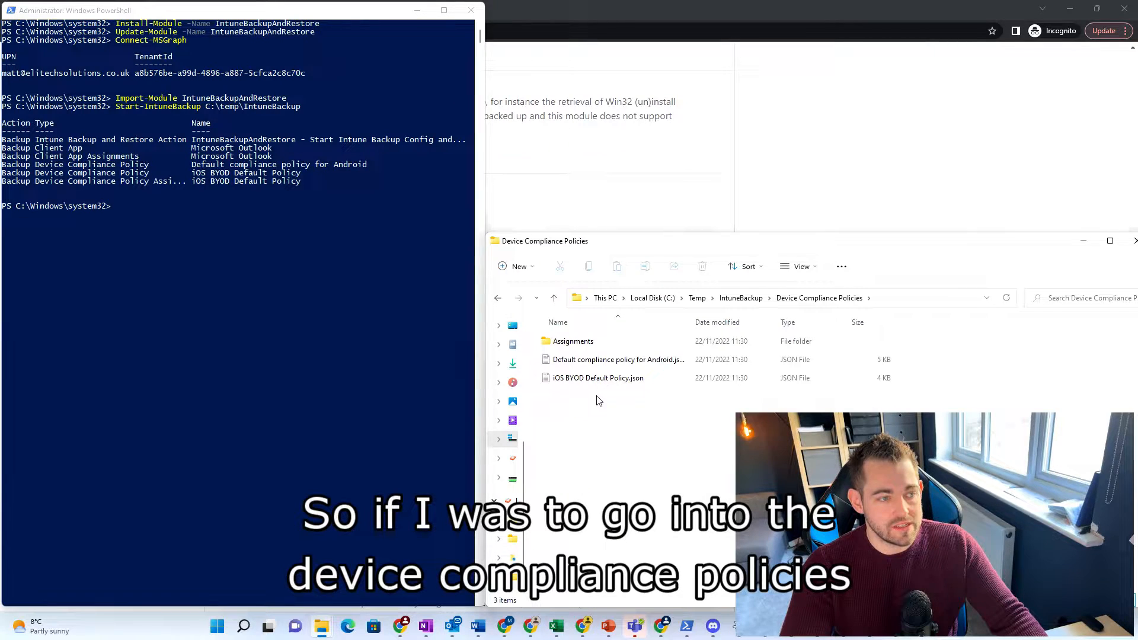
left_click(612, 379)
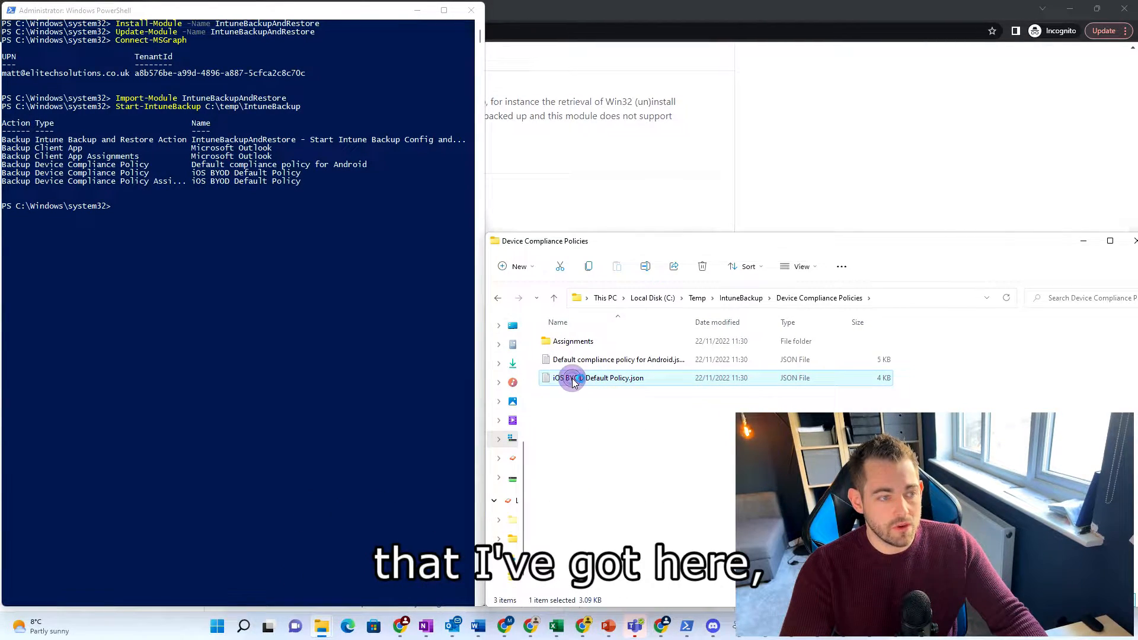
double_click(572, 379)
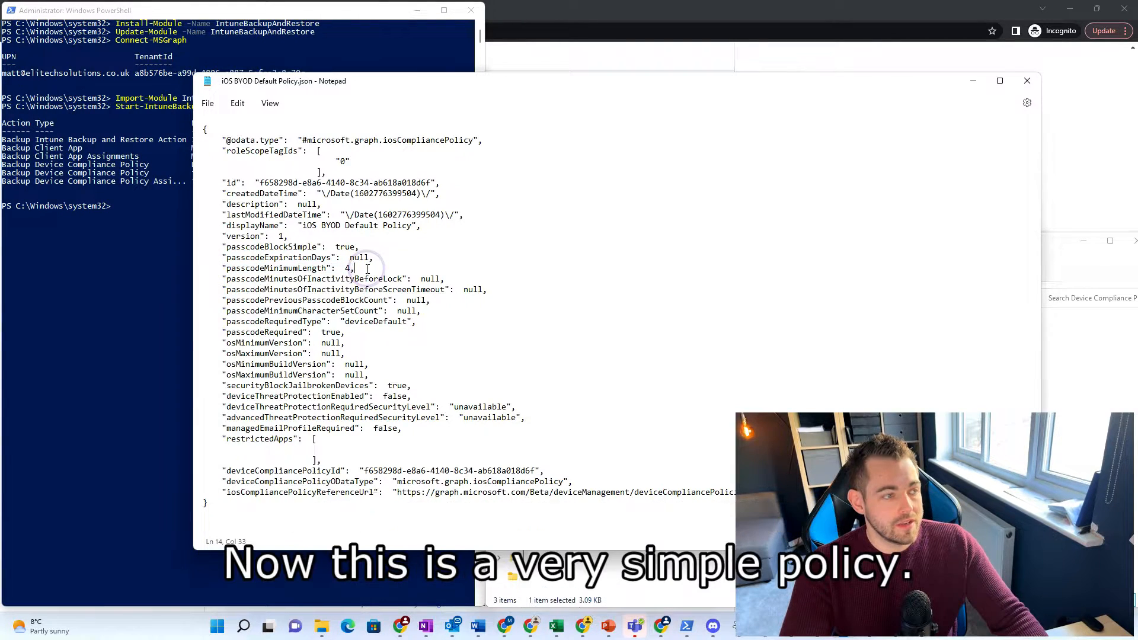
mouse_move(1027, 81)
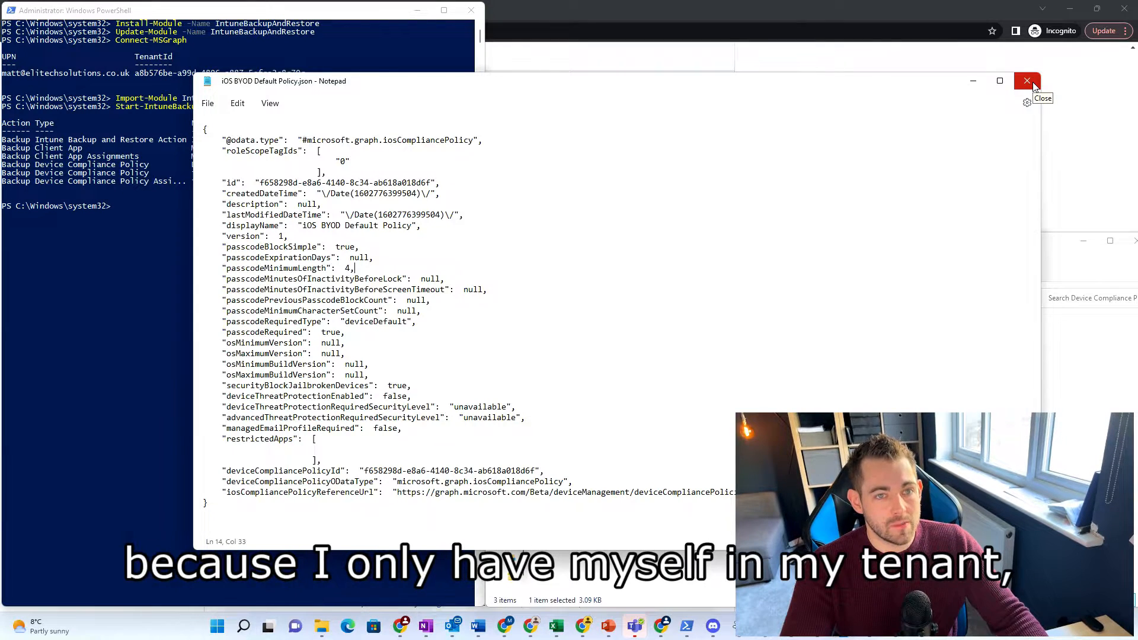
mouse_move(1027, 81)
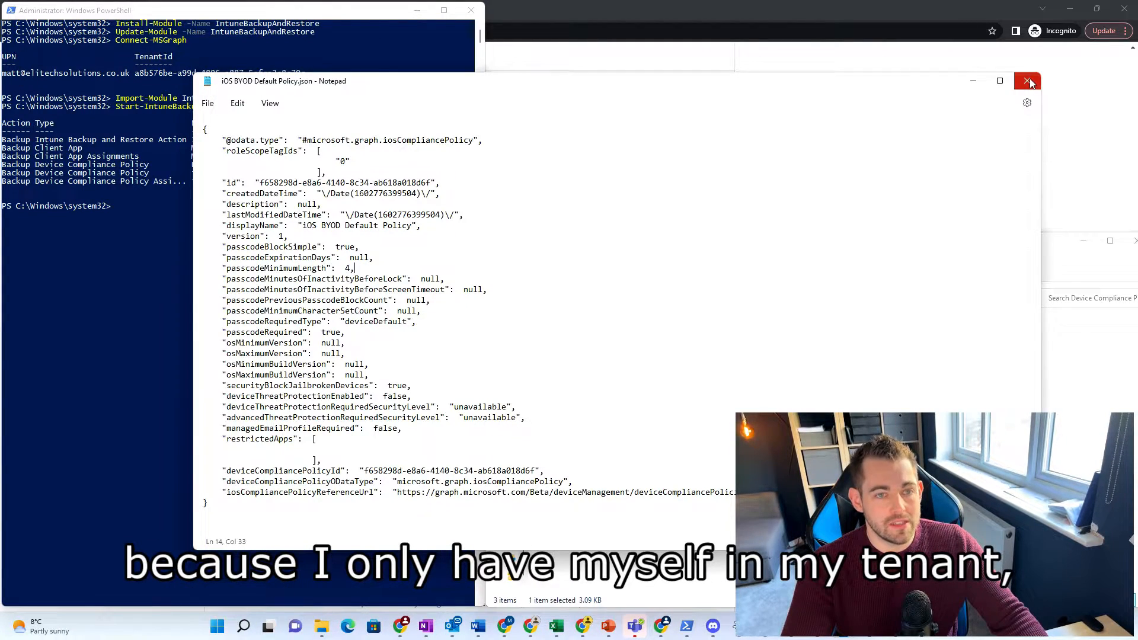
Step: Close Notepad after reviewing the iOS BYOD Default Policy JSON
left_click(1027, 80)
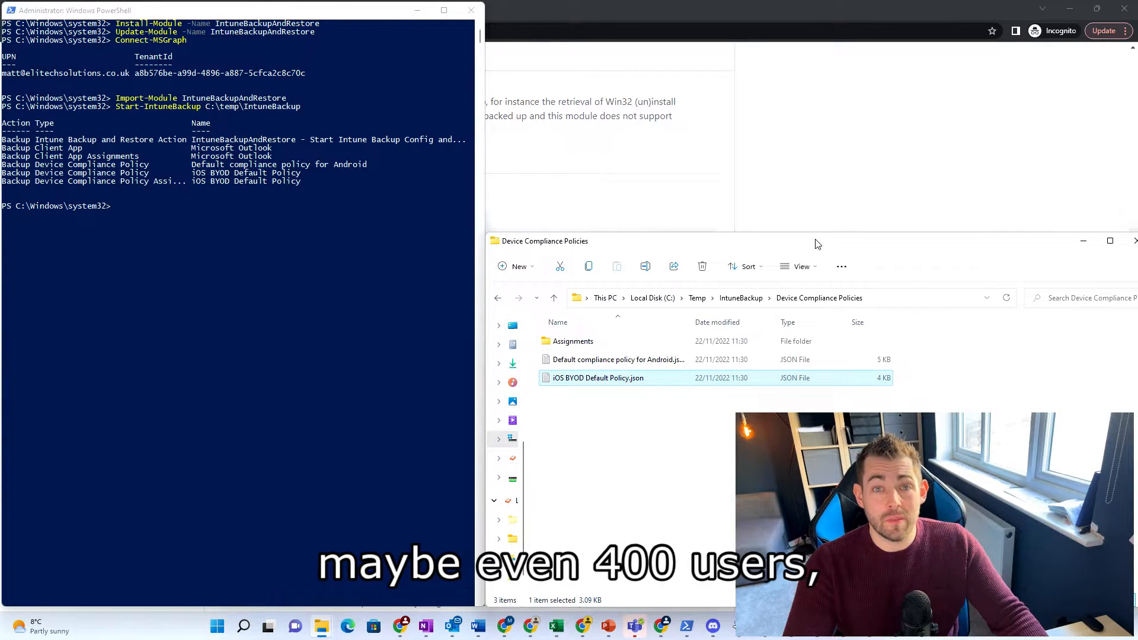
mouse_move(590, 360)
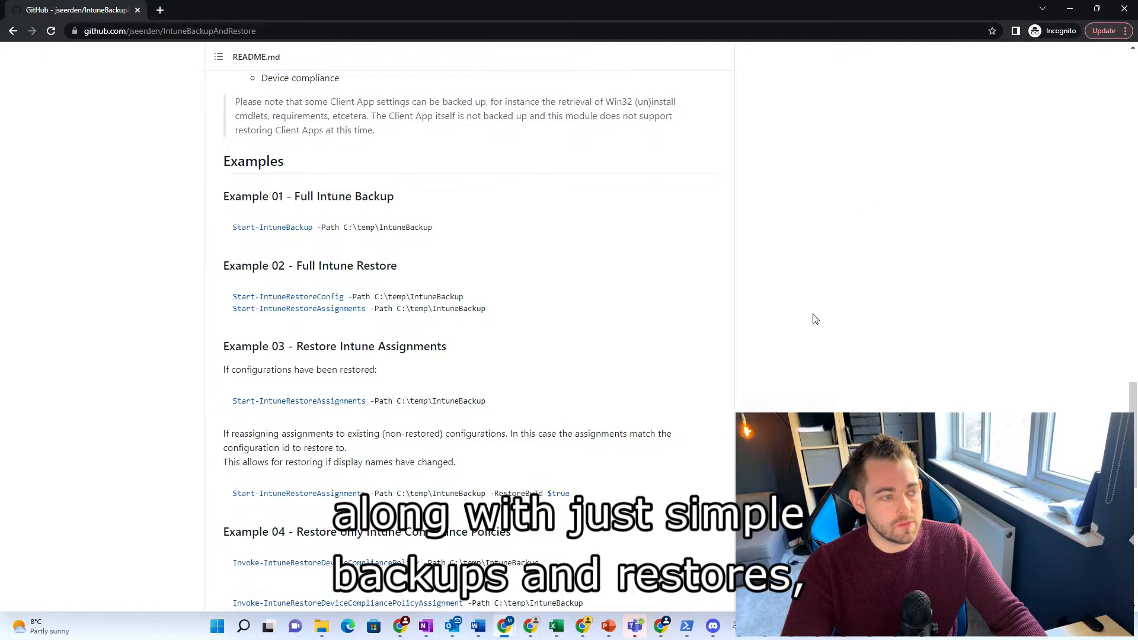
scroll("down", 3)
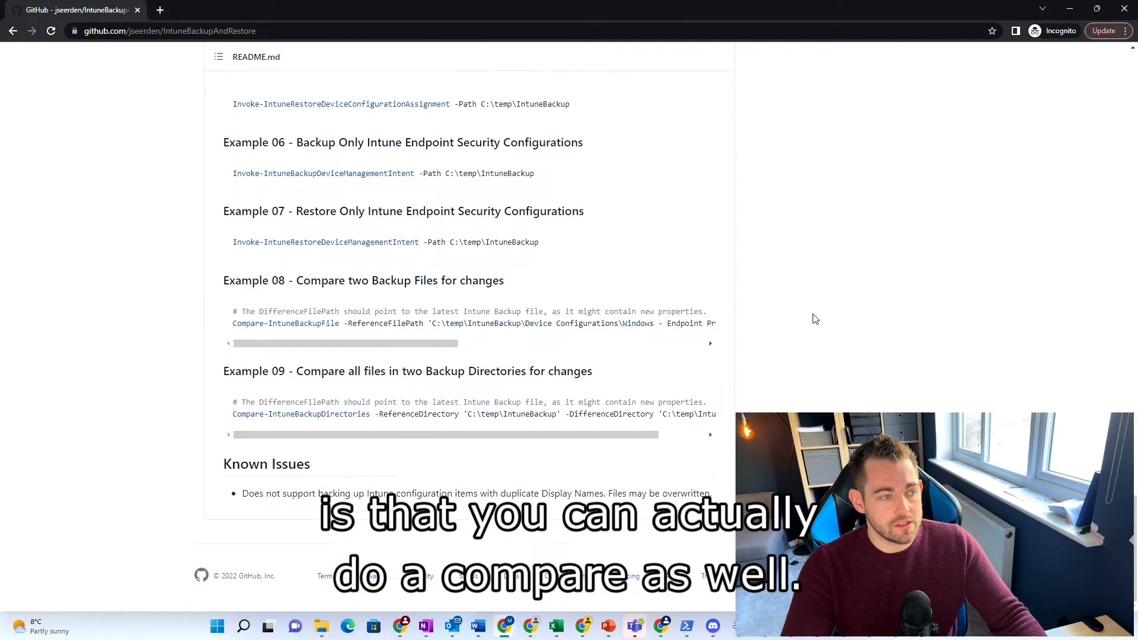
mouse_move(456, 384)
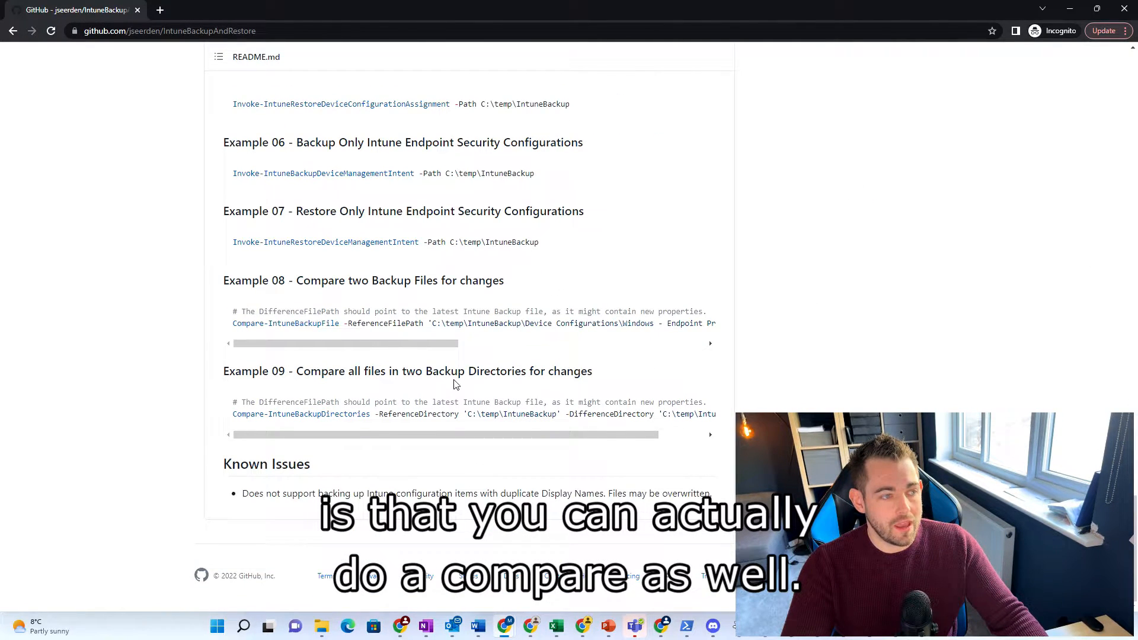
double_click(398, 280)
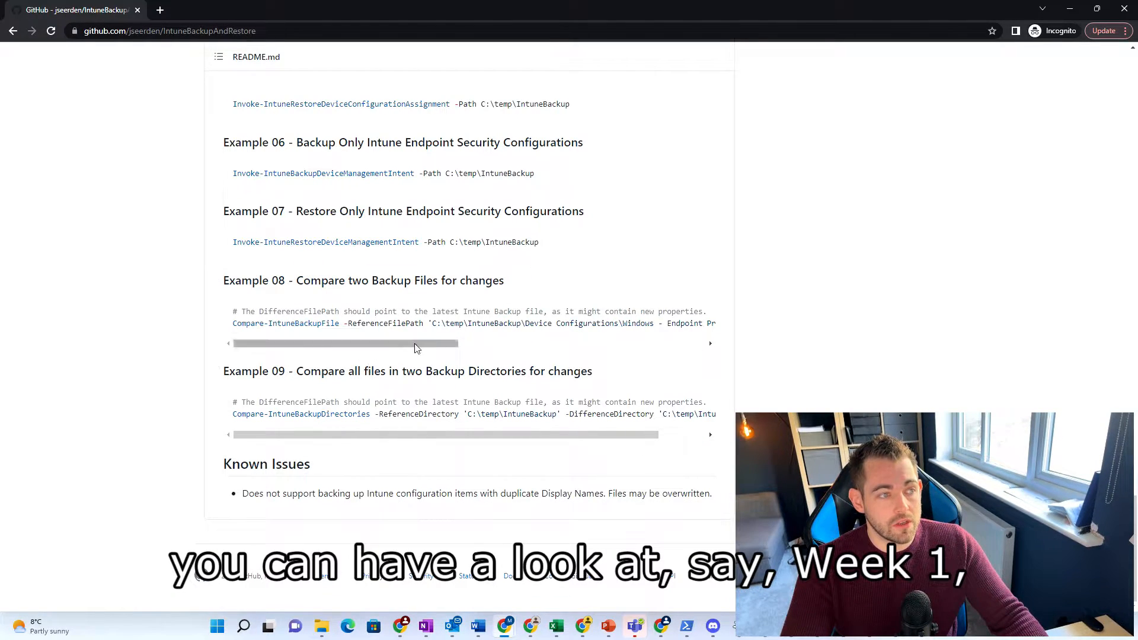
scroll("up", 3)
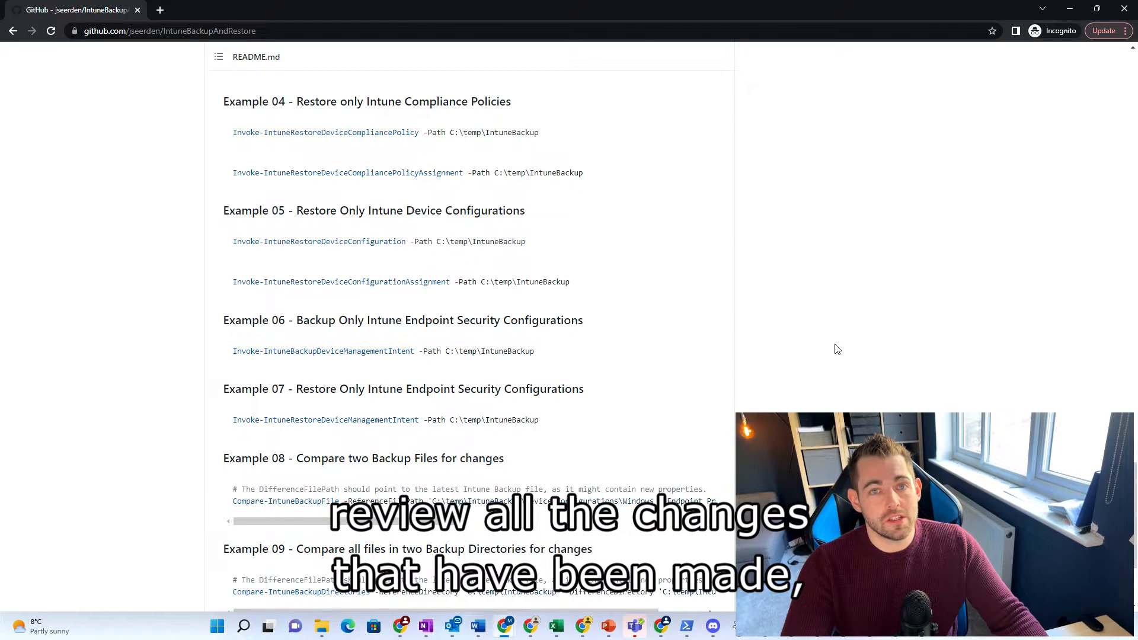
mouse_move(805, 382)
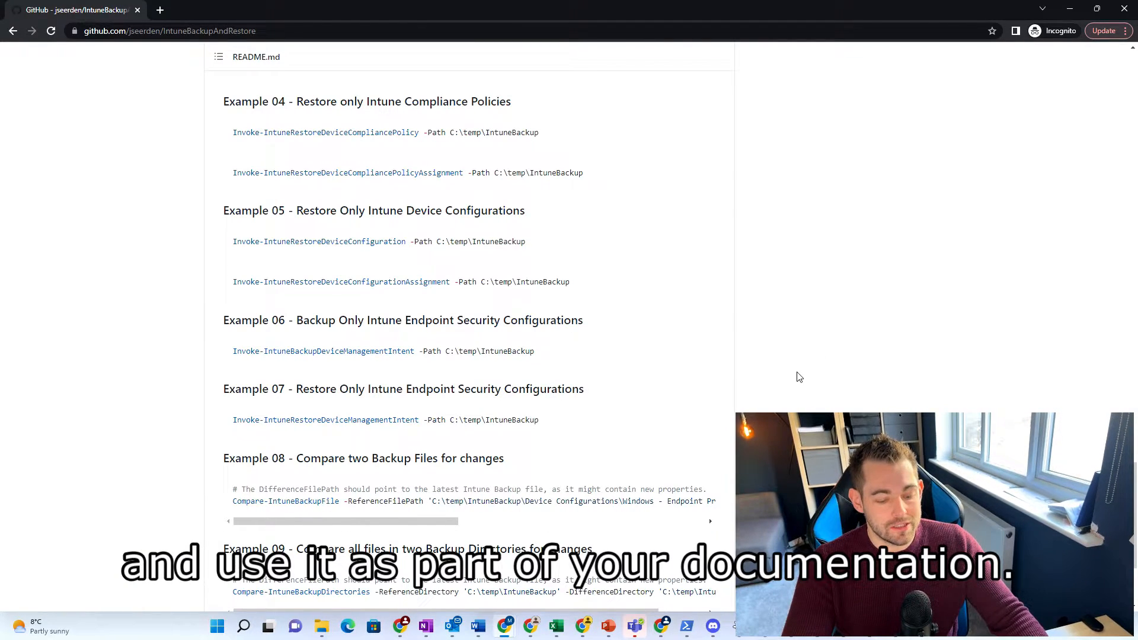
scroll("up", 3)
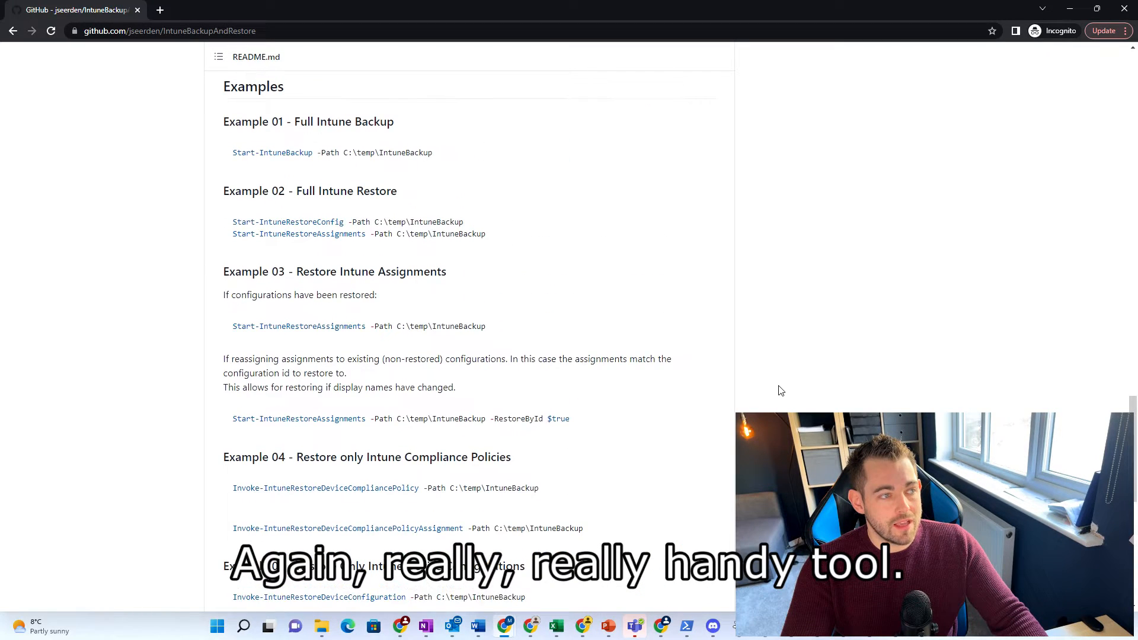
scroll("up", 3)
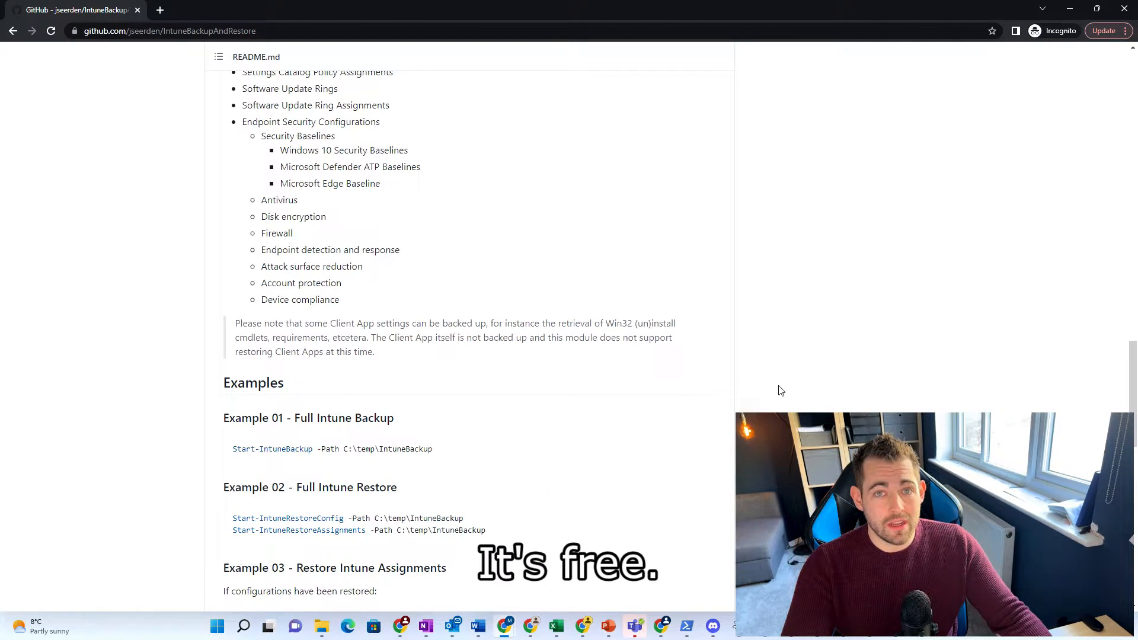
scroll("up", 3)
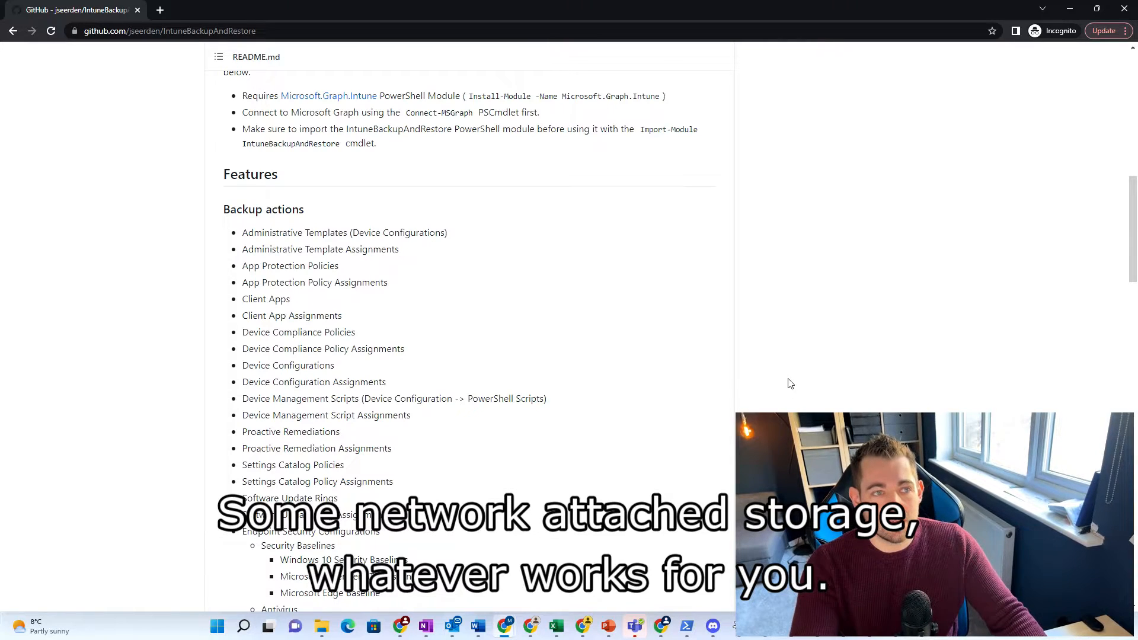
scroll("up", 3)
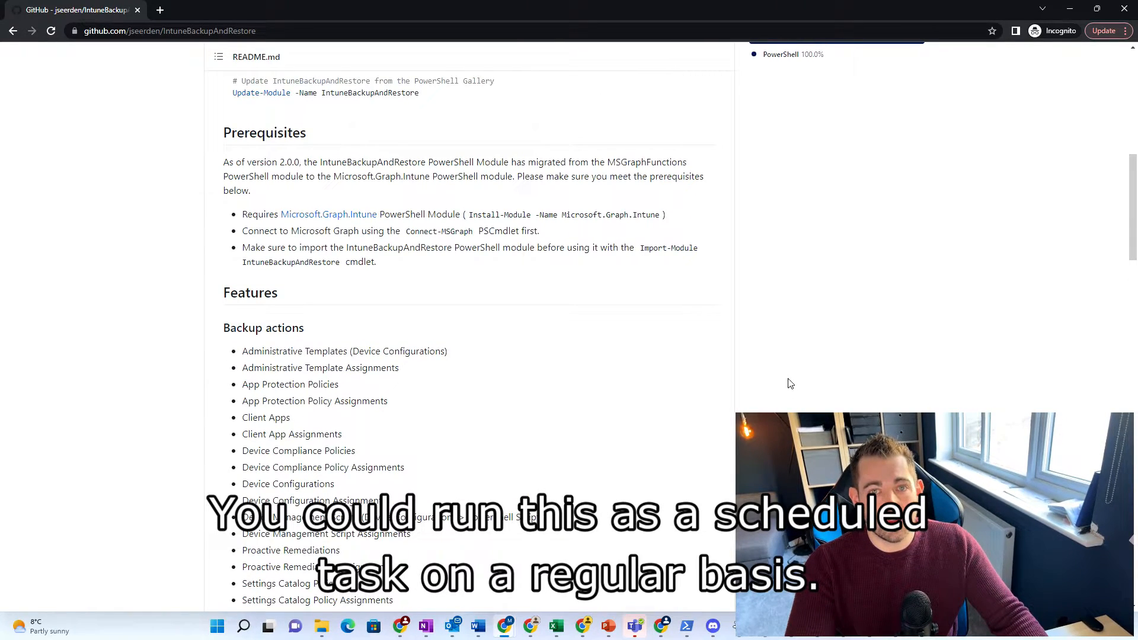